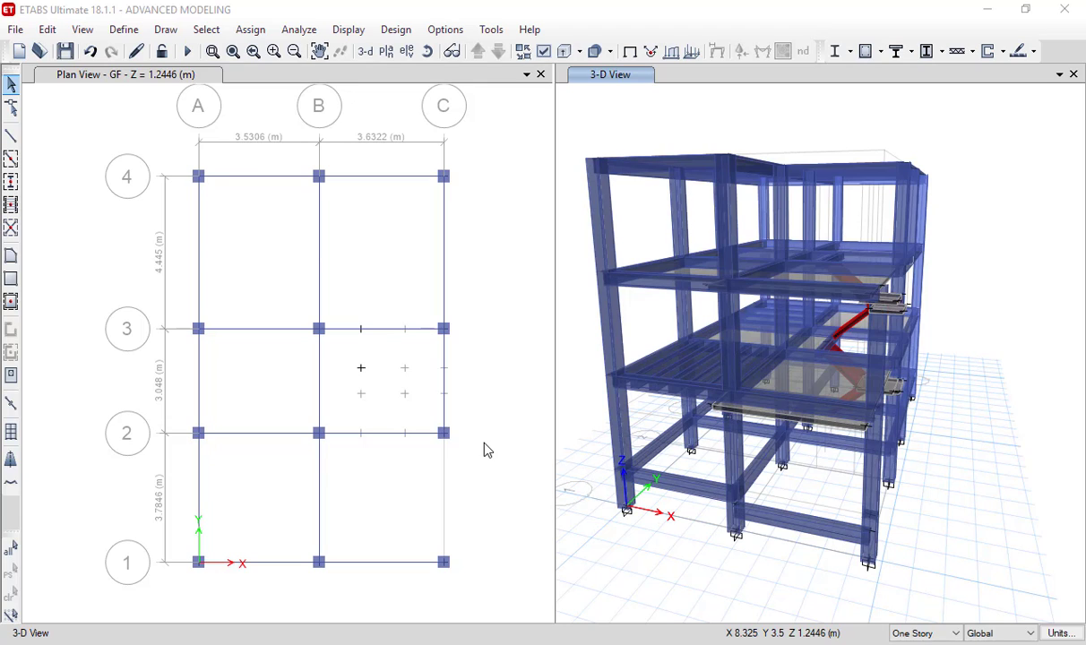
mouse_move(328, 466)
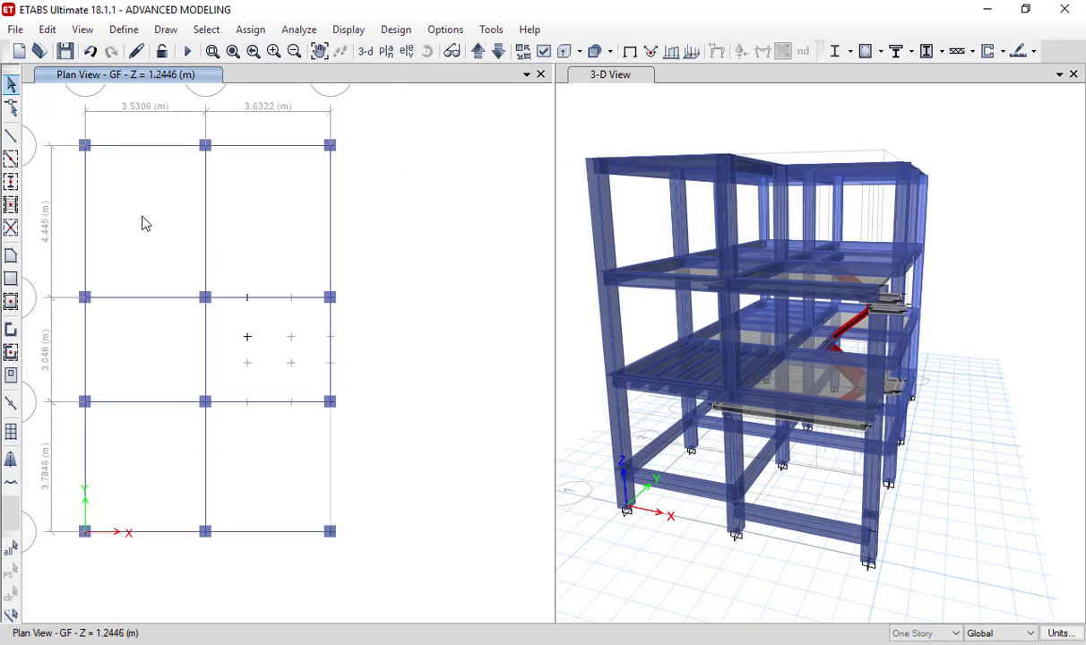
Window-select the interior columns on grid line B and delete them
left_click_drag(183, 140, 183, 183)
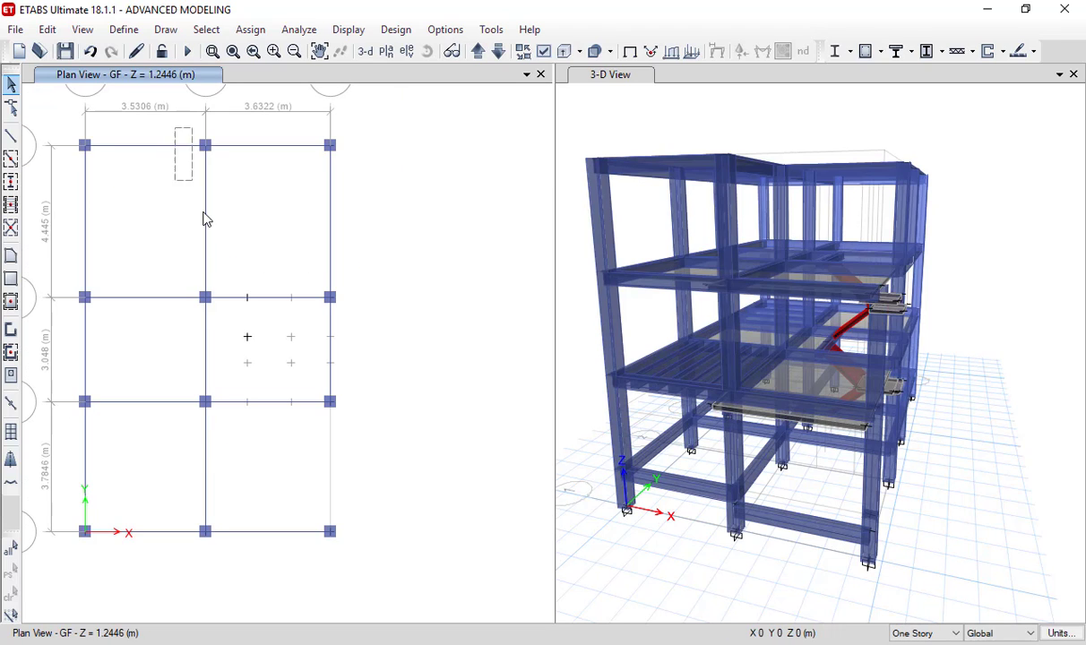
left_click(204, 145)
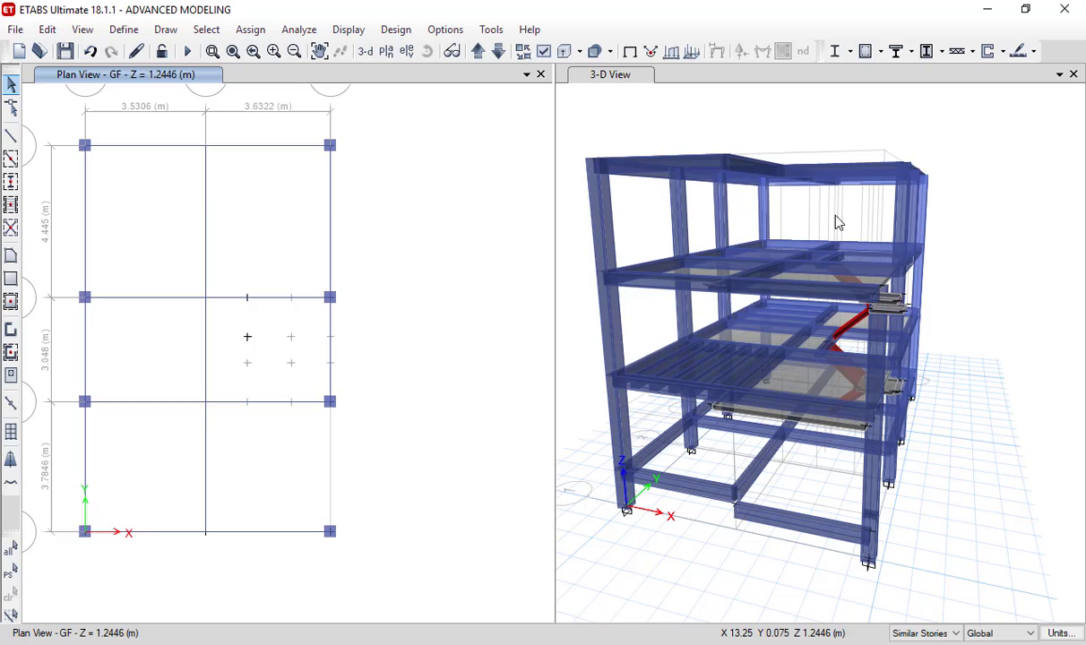
mouse_move(749, 423)
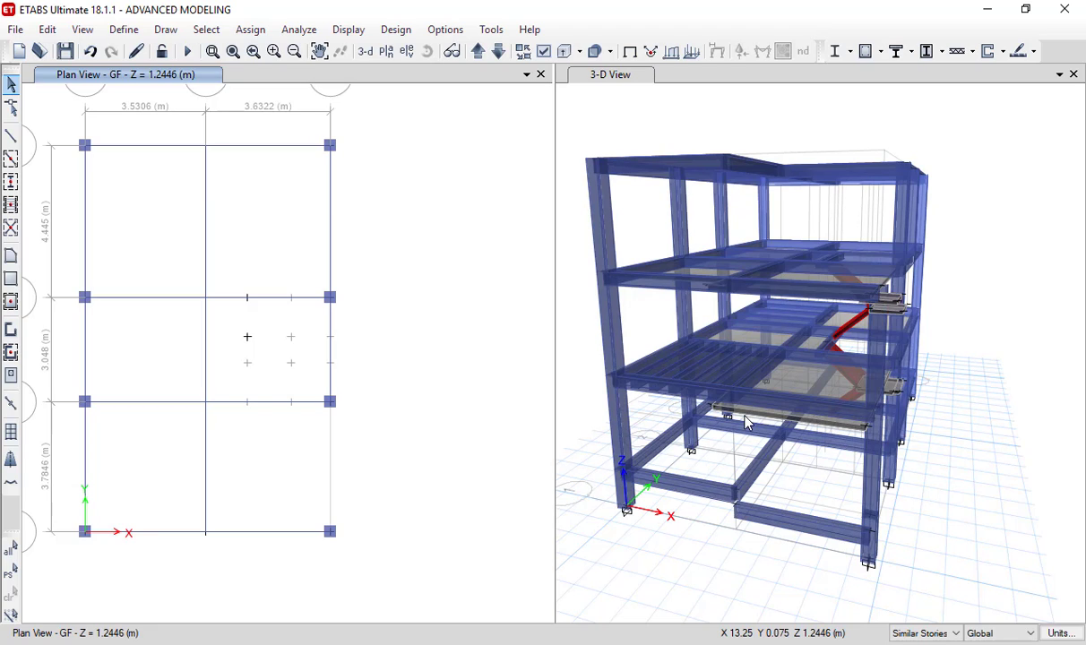
mouse_move(165, 195)
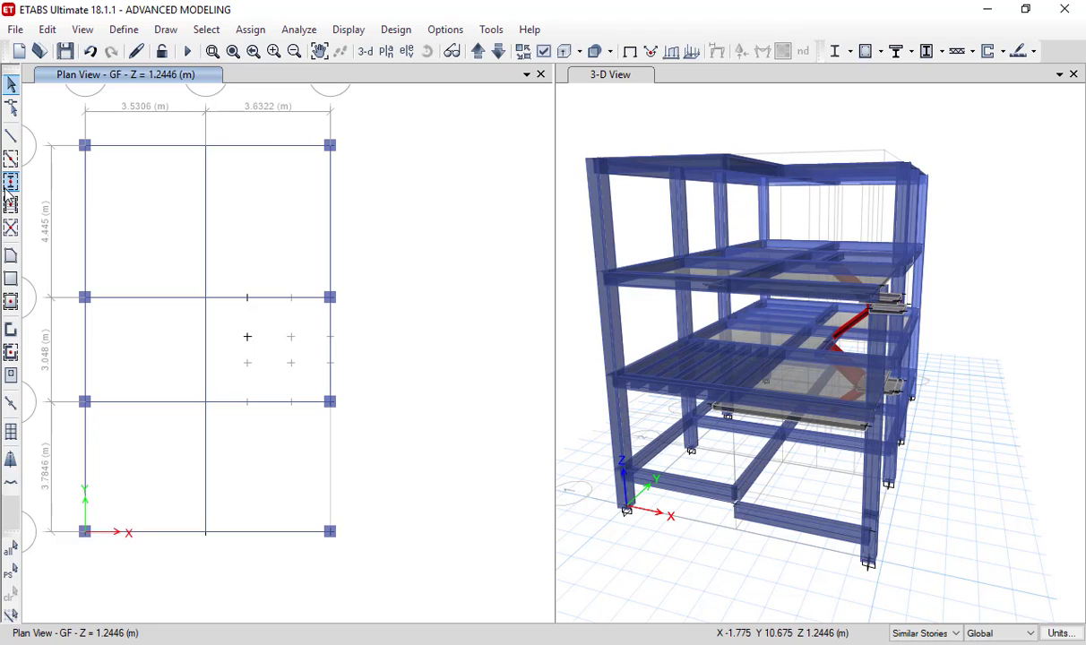
Start Draw Columns with the COLUMN section and place a column at grid point B 2
left_click(11, 182)
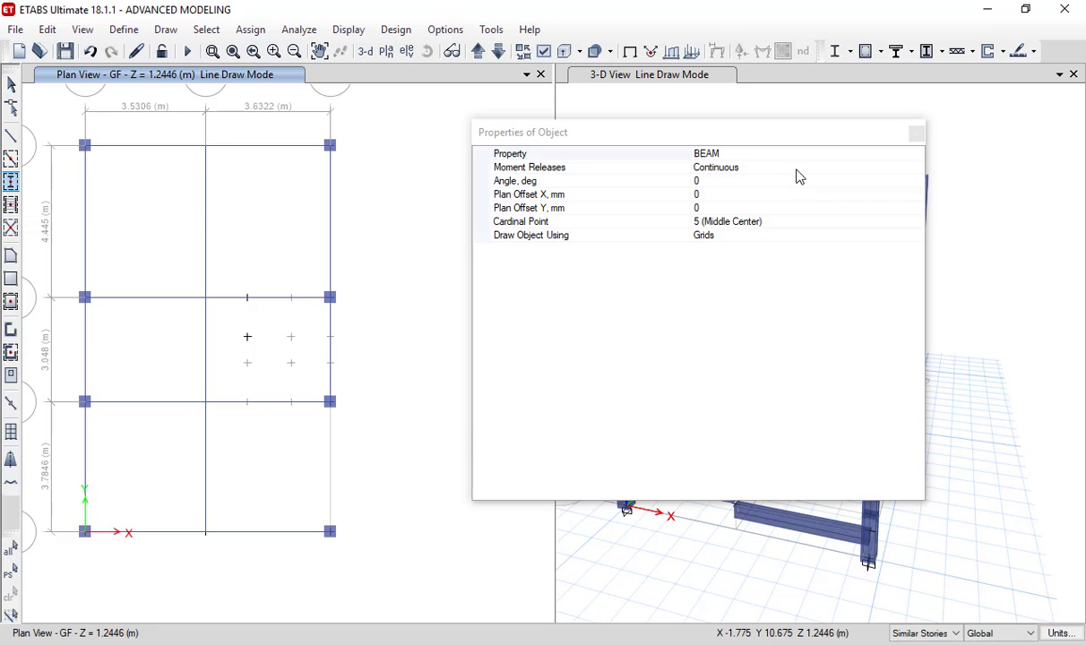
left_click(509, 155)
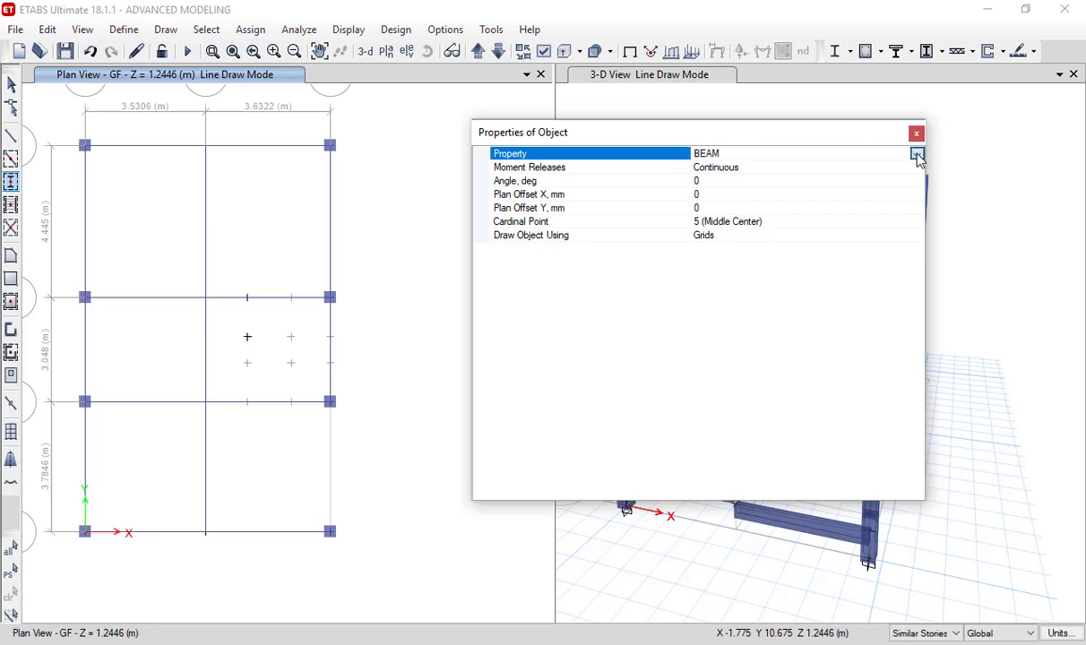
left_click(918, 154)
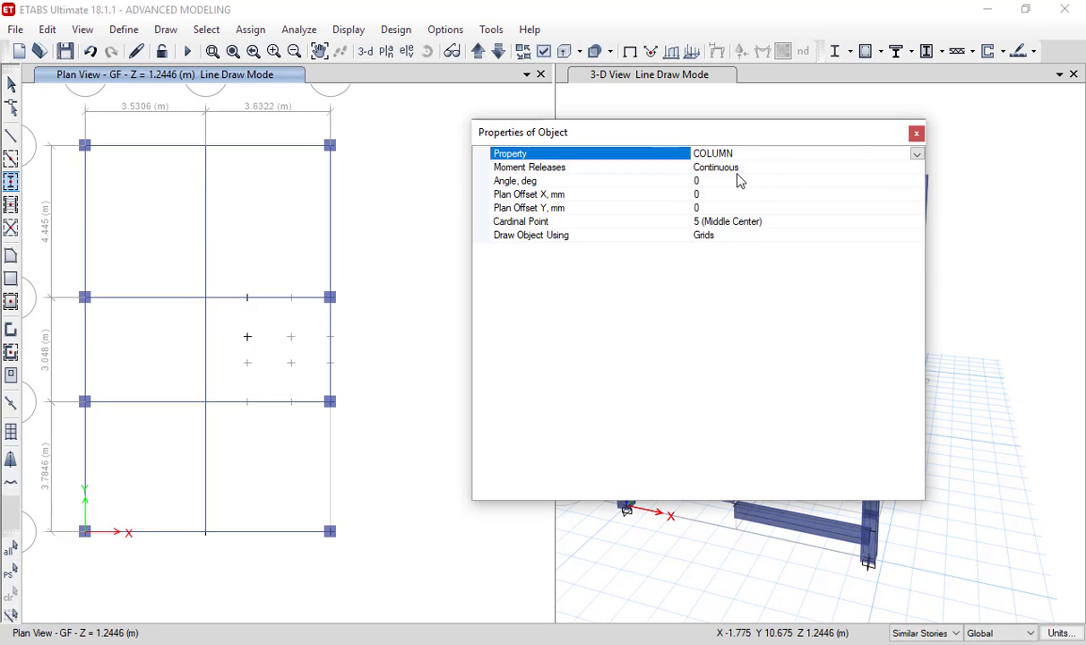
mouse_move(767, 178)
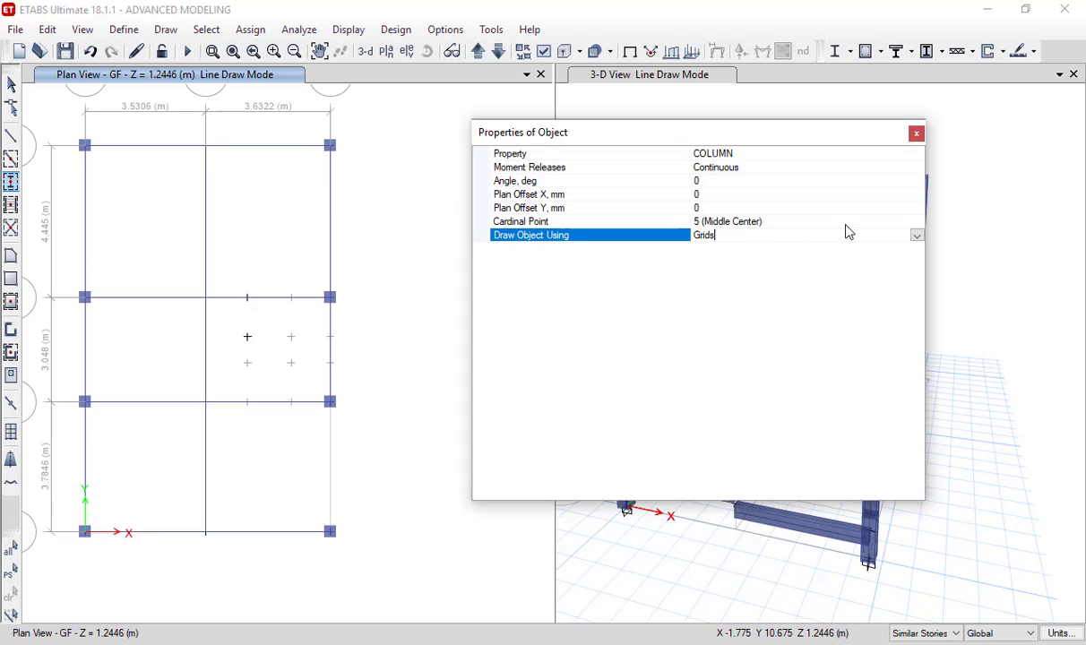
left_click(916, 222)
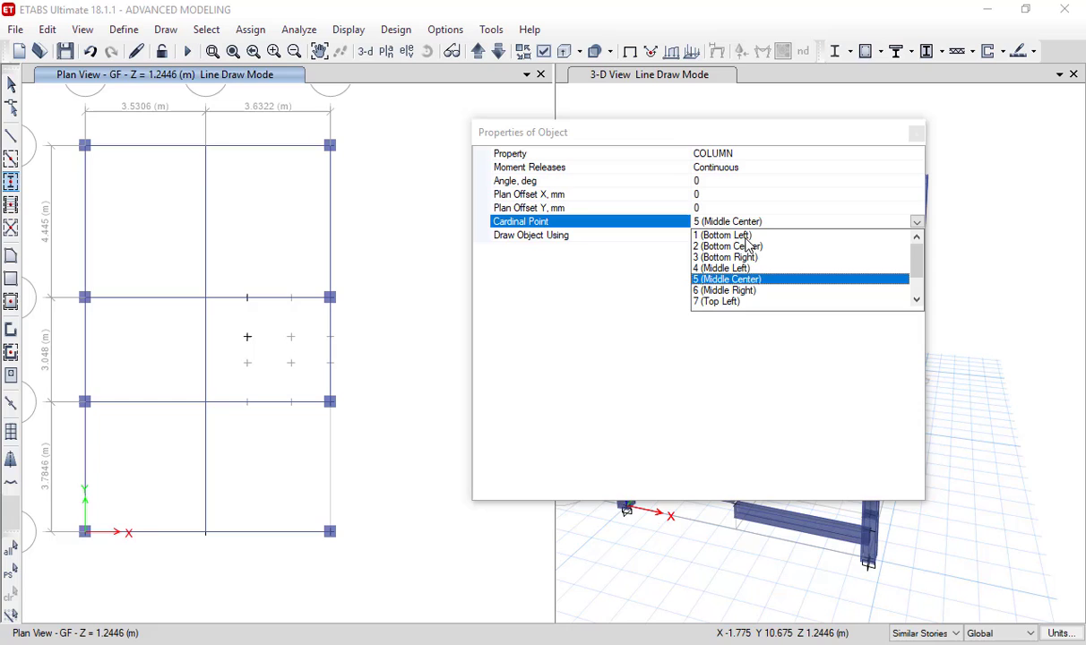
left_click(722, 235)
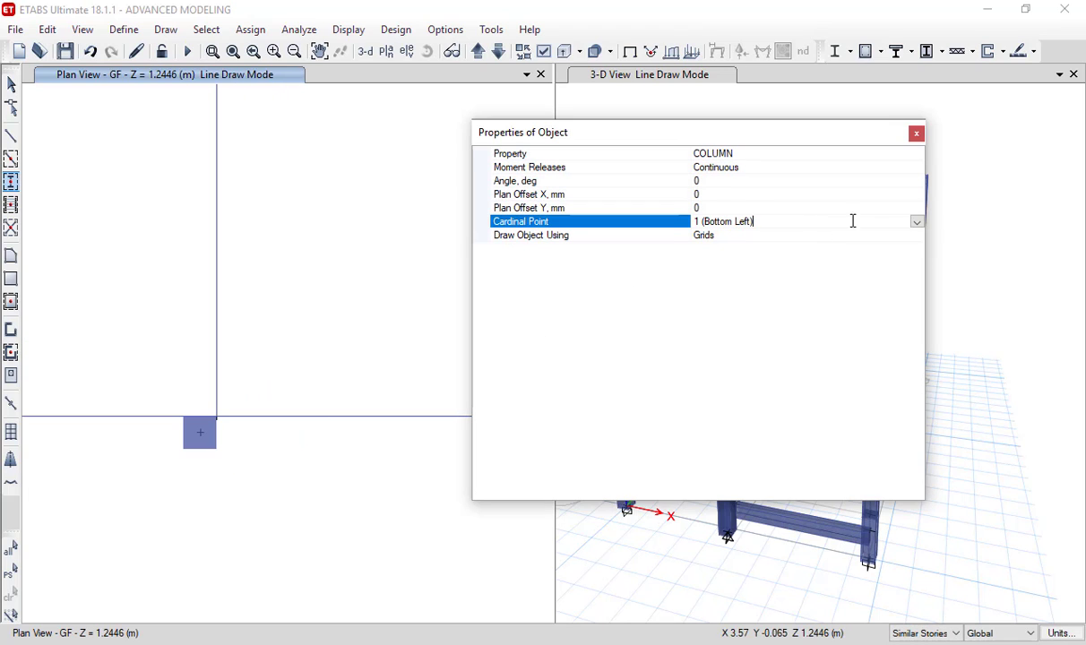
left_click(916, 222)
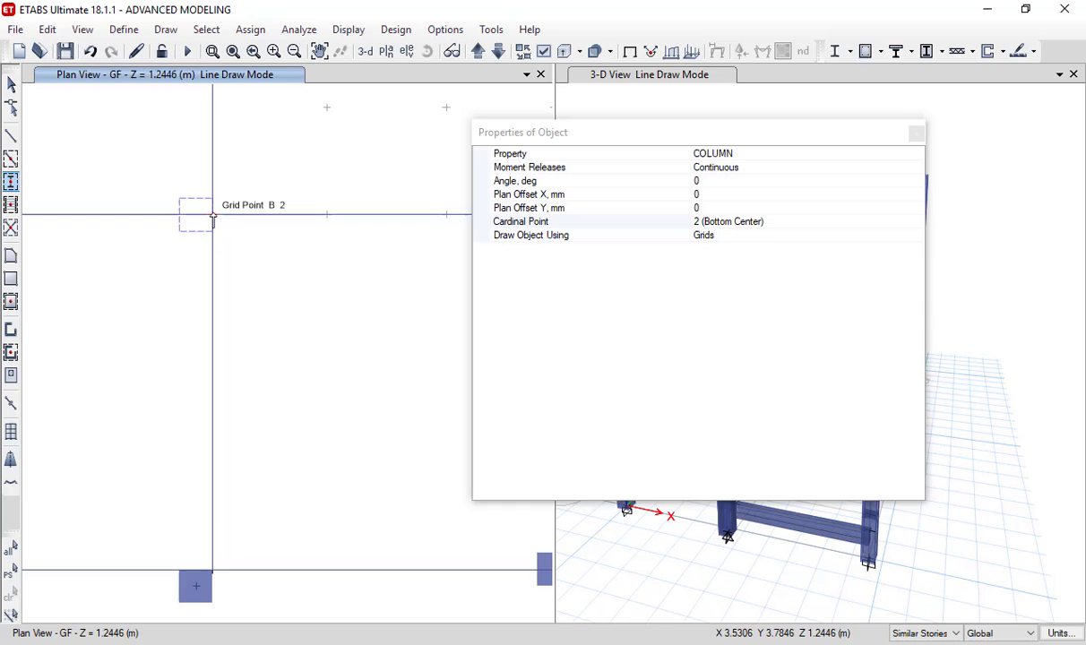
left_click(590, 222)
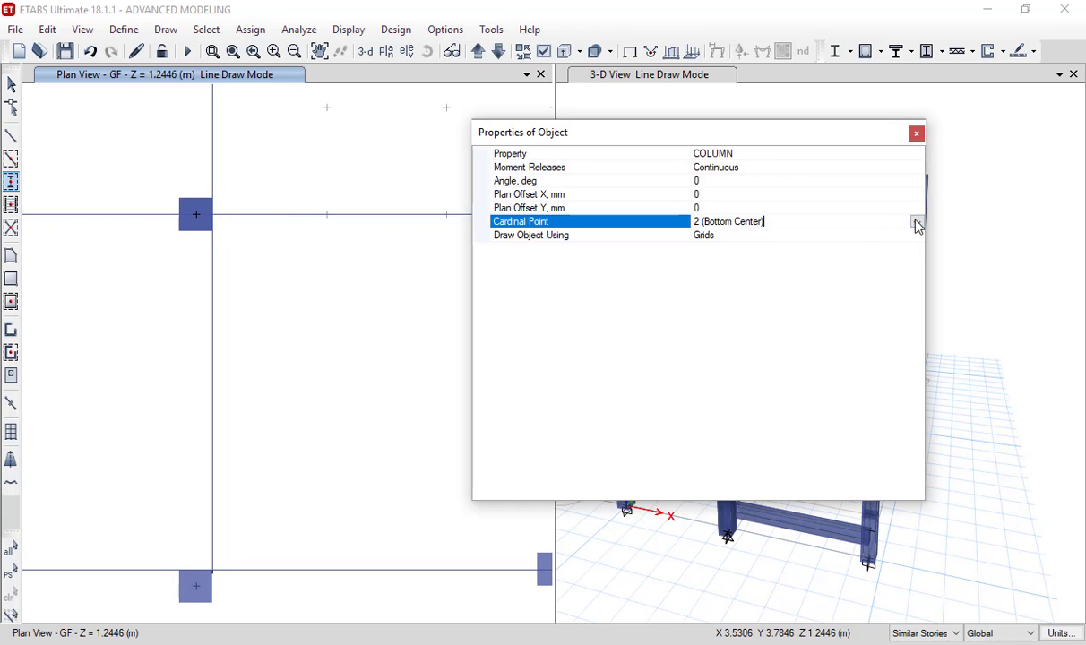
Cycle the cardinal point through Bottom Right to Middle Center and place a centered column at a grid intersection
left_click(917, 222)
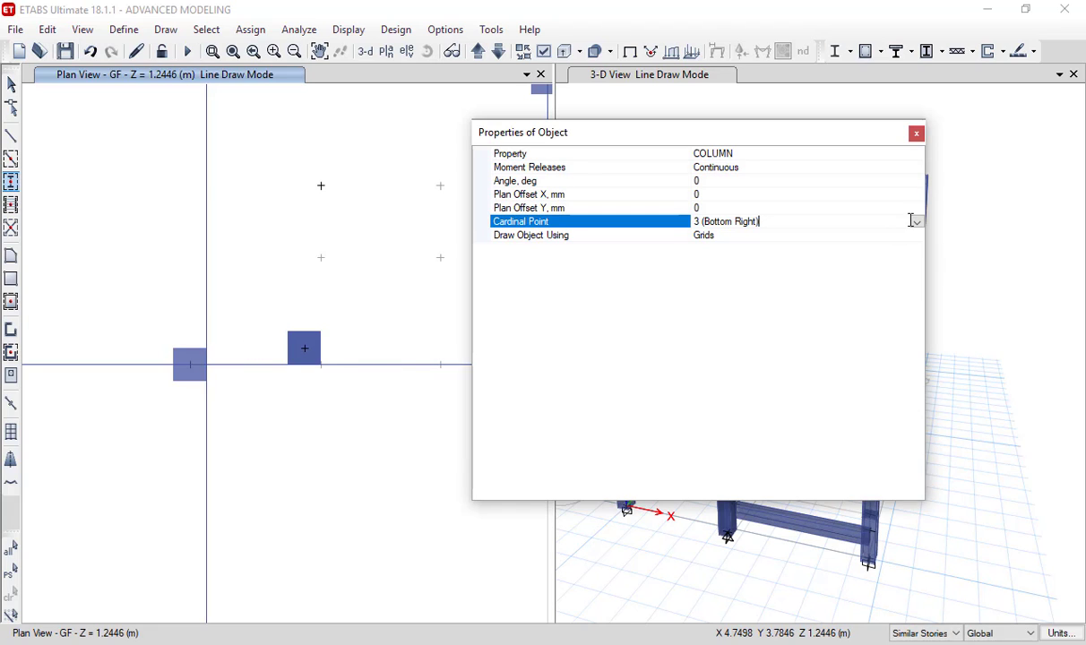
left_click(916, 222)
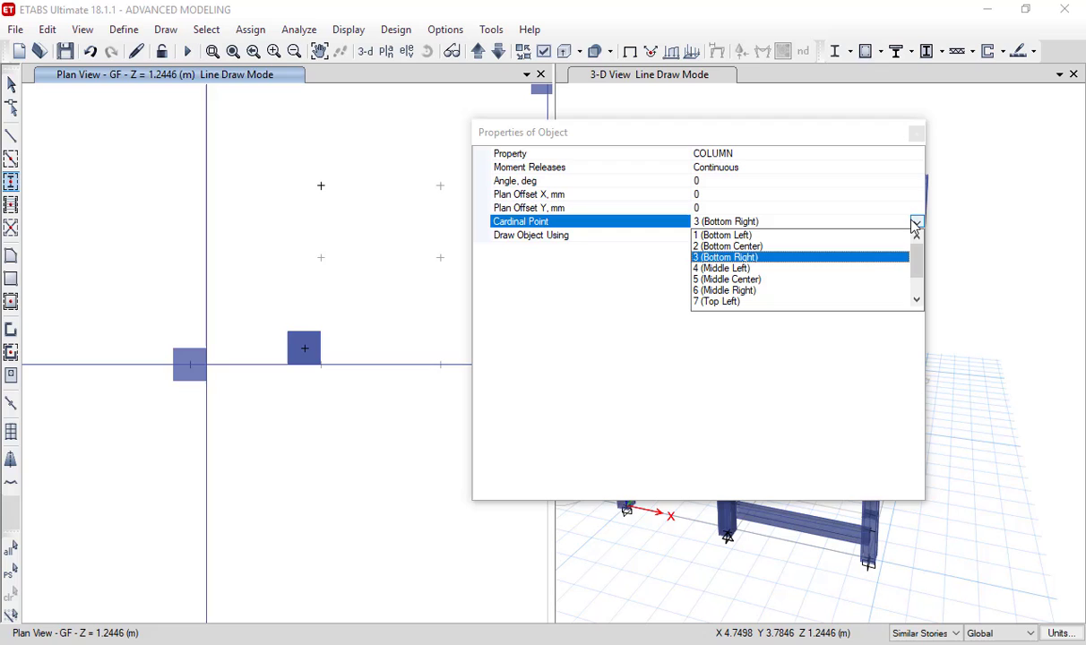
left_click(726, 258)
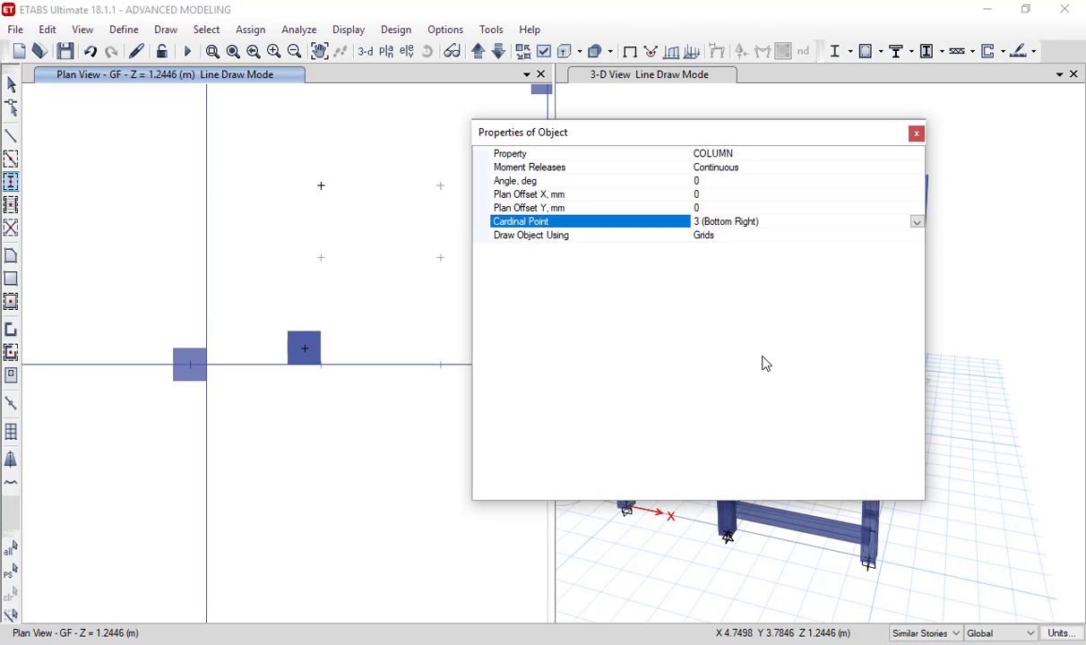
left_click(916, 222)
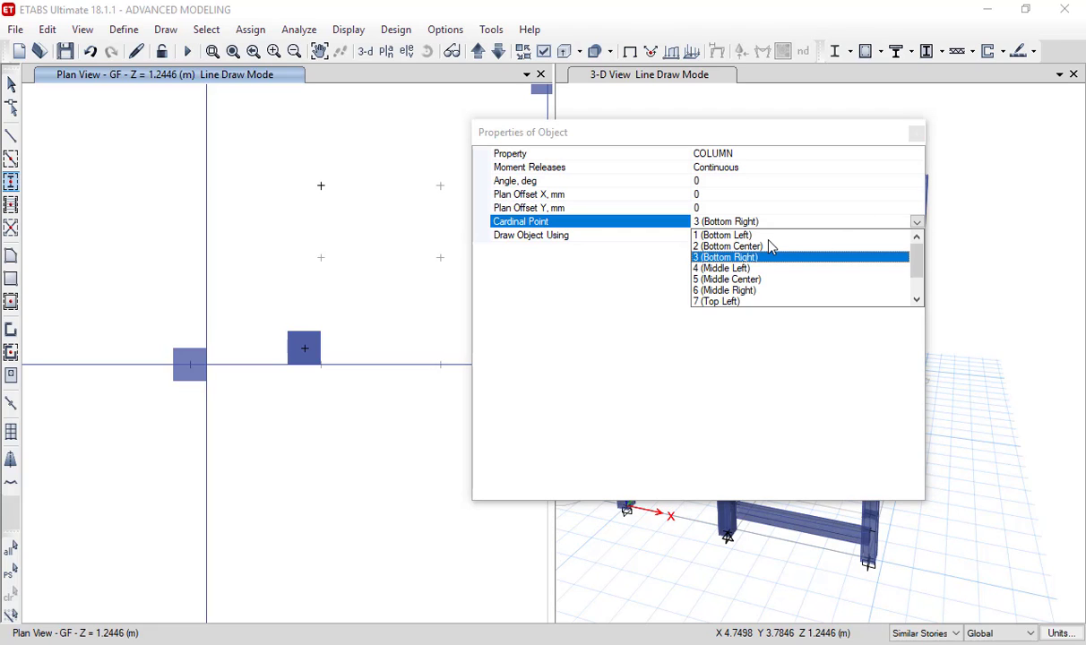
left_click(726, 280)
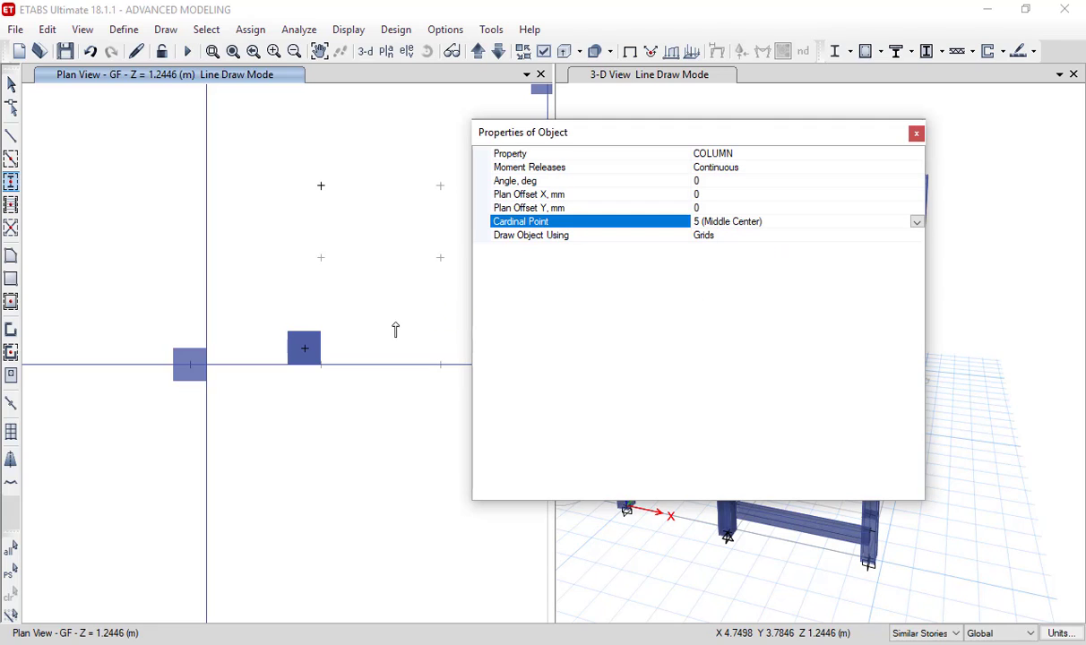
left_click(440, 365)
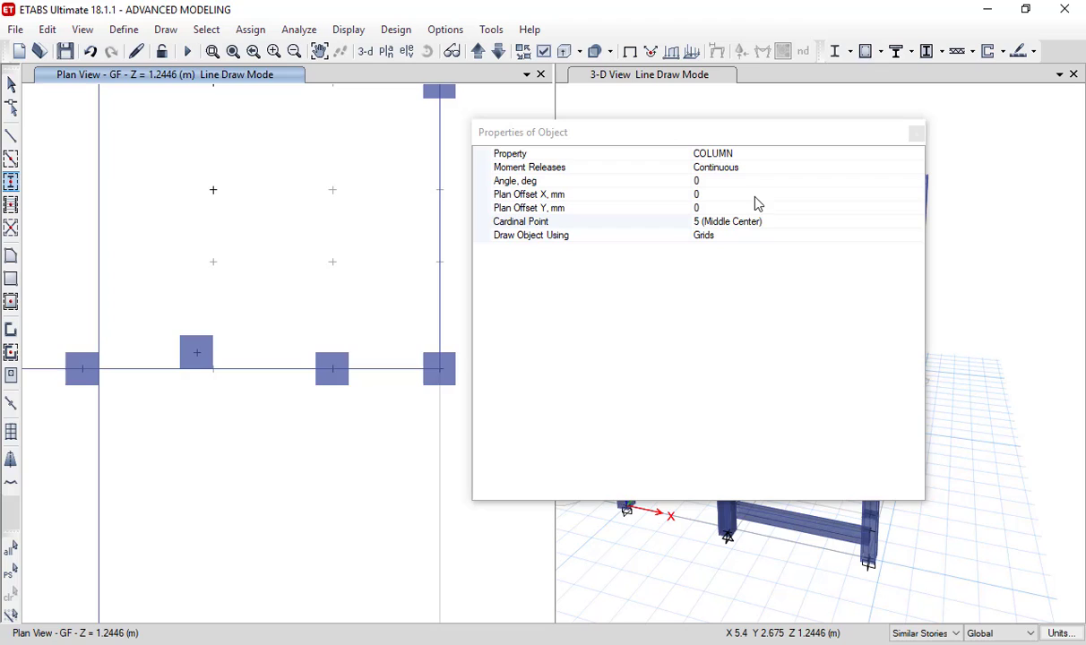
Place a column with a Plan Offset X of 300 mm from its grid point
type("300")
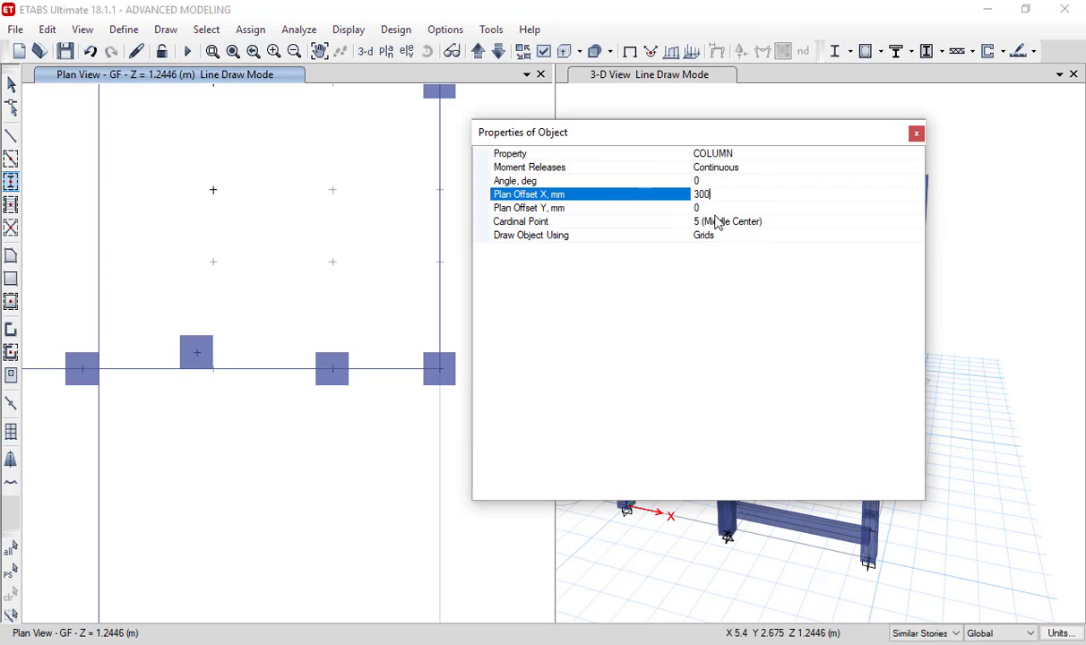
left_click(591, 208)
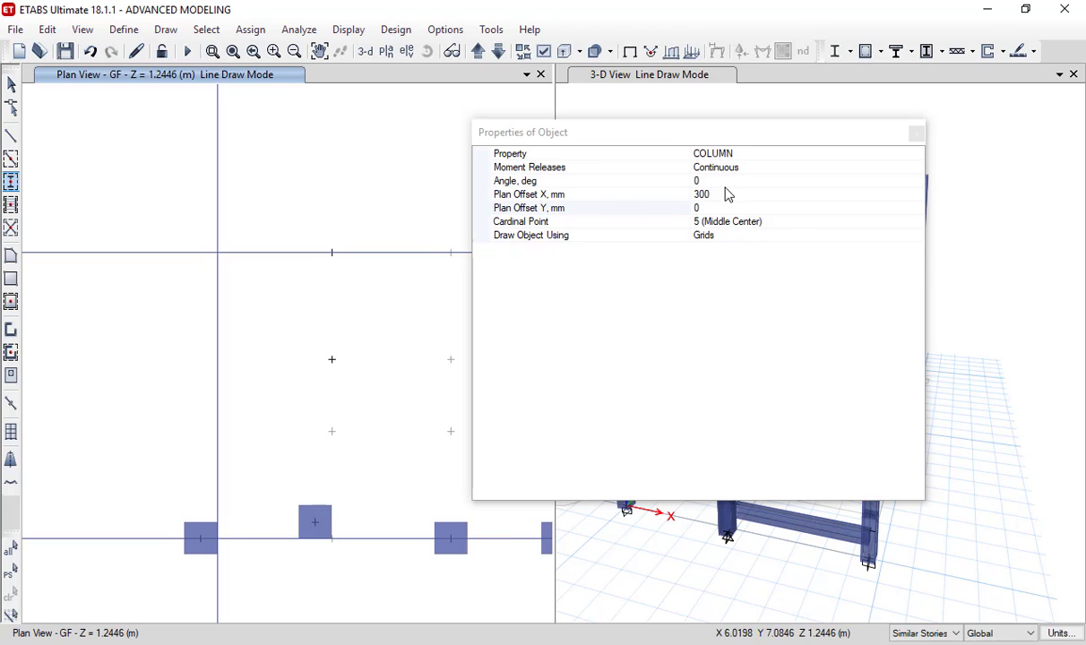
Set cardinal point Bottom Left and place a column offset 2000 mm in X from grid point B 3
left_click(916, 223)
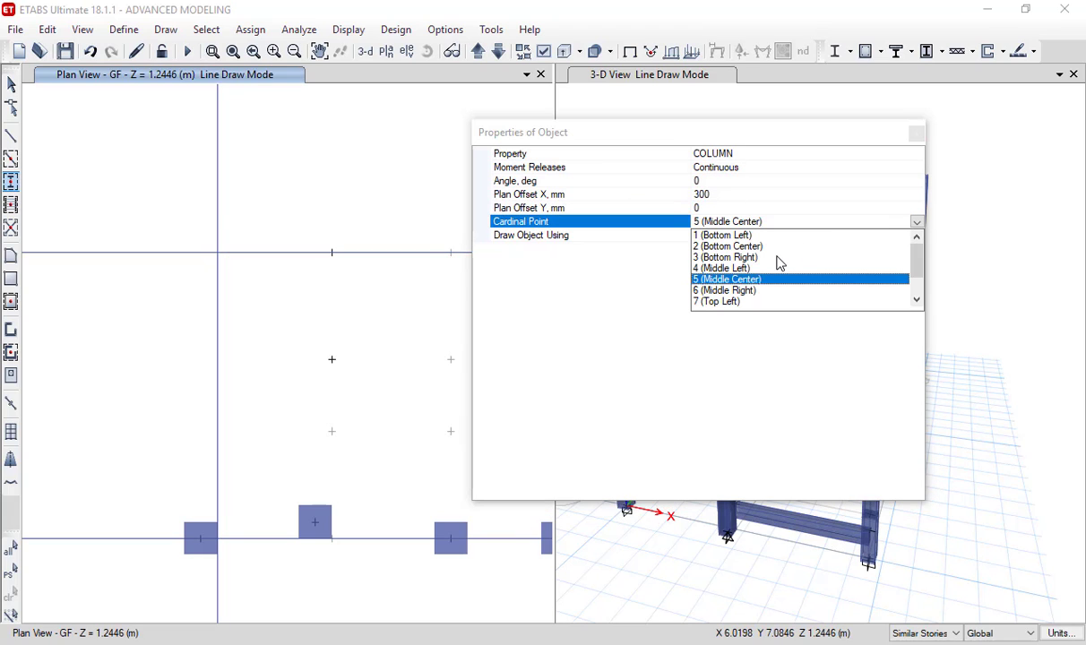
left_click(722, 234)
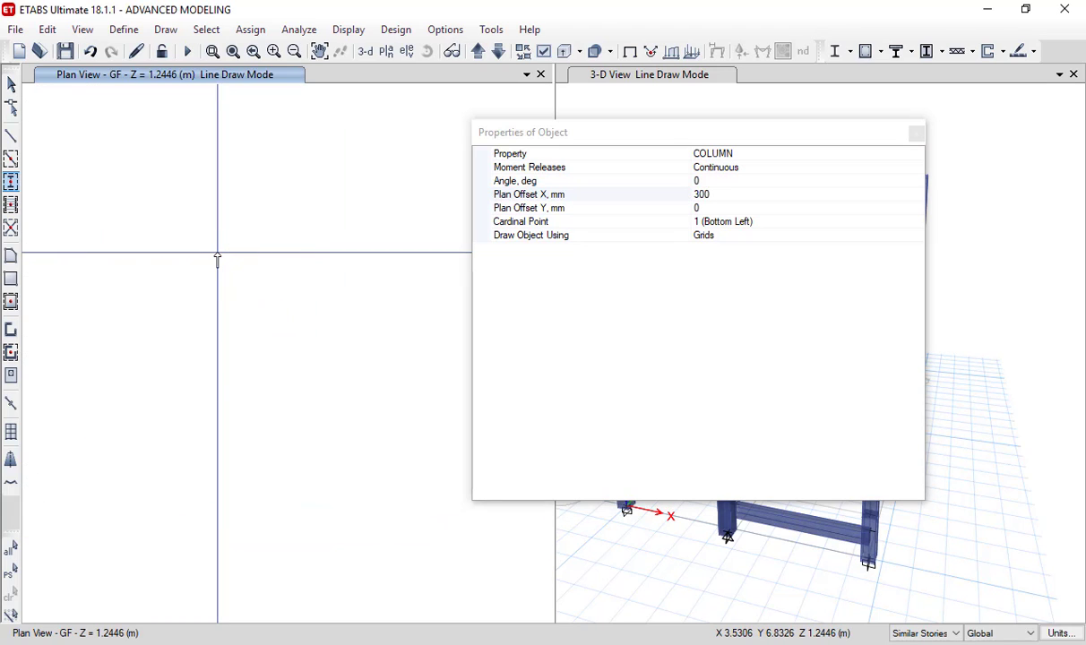
mouse_move(215, 260)
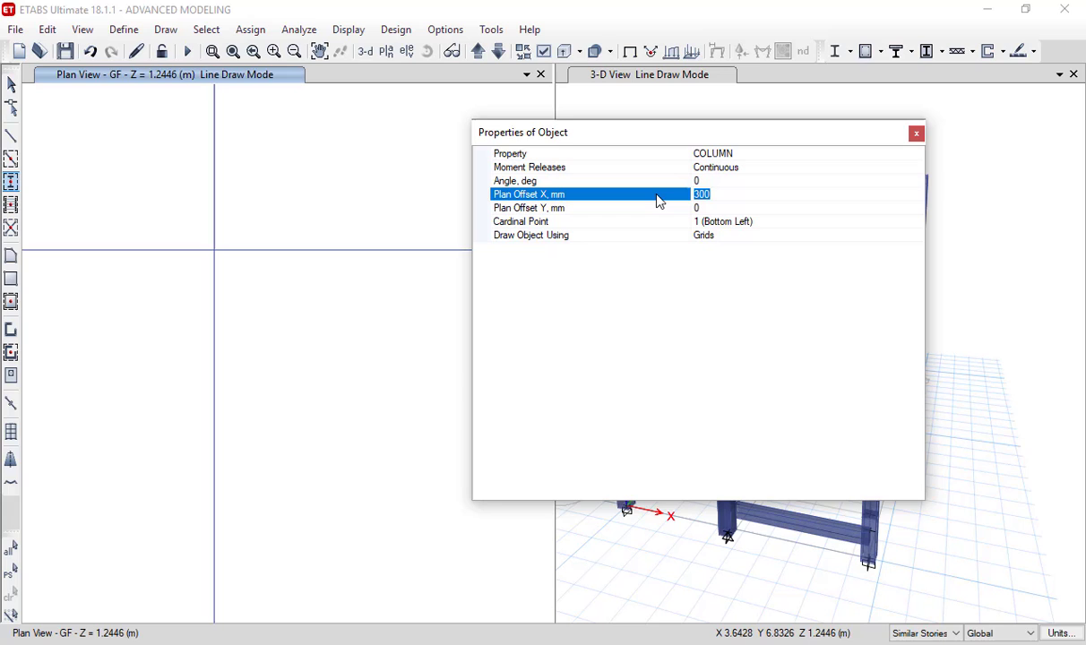
type("2000")
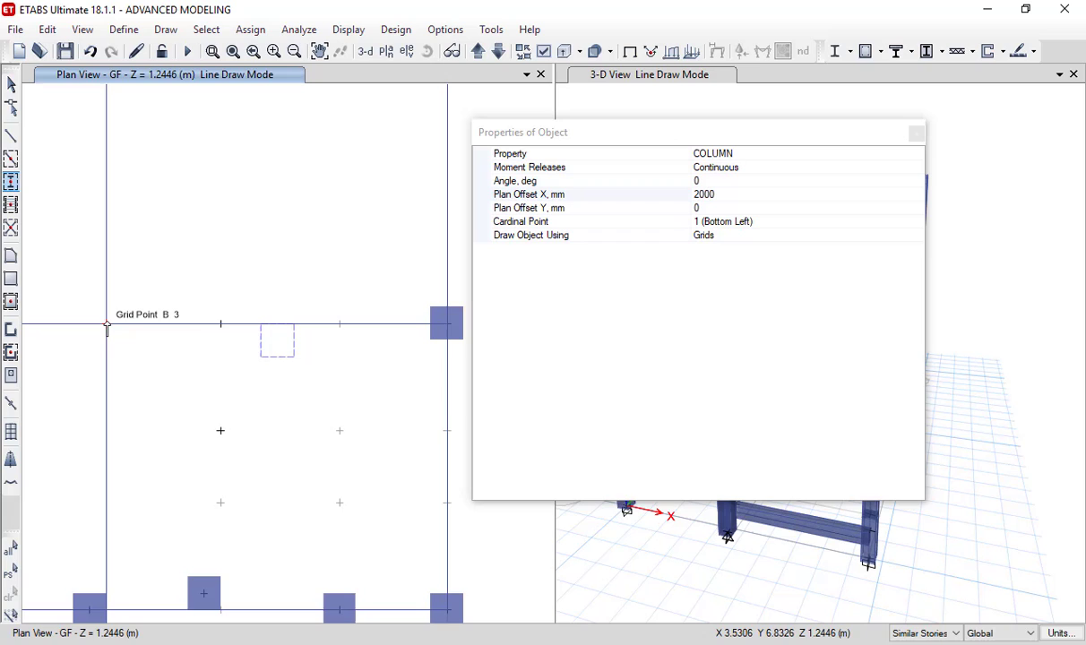
mouse_move(107, 330)
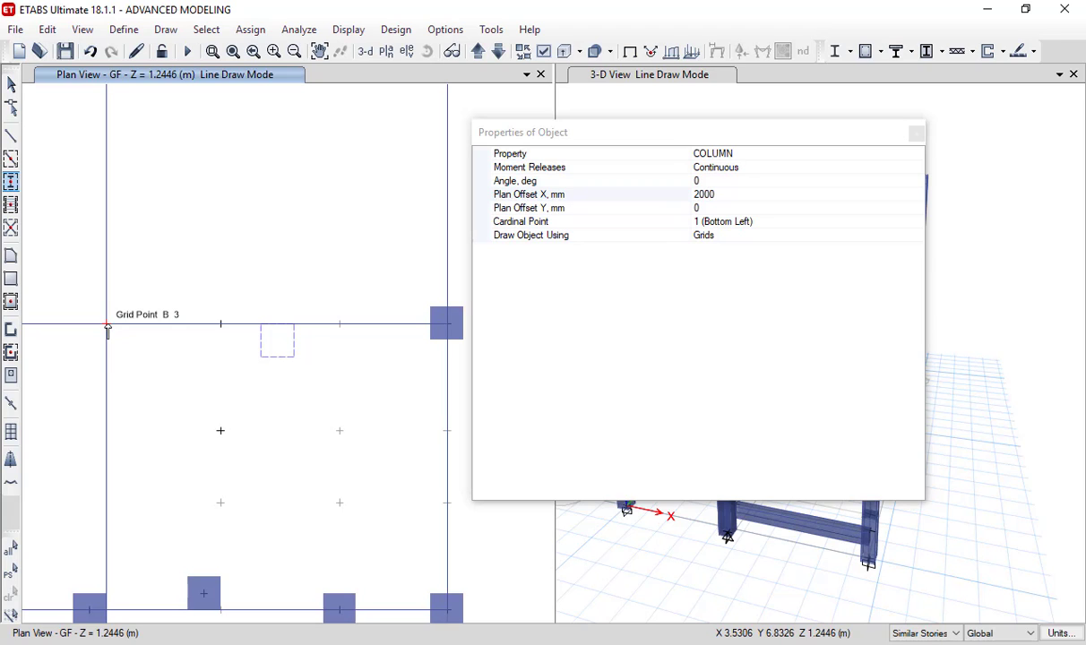
left_click(276, 340)
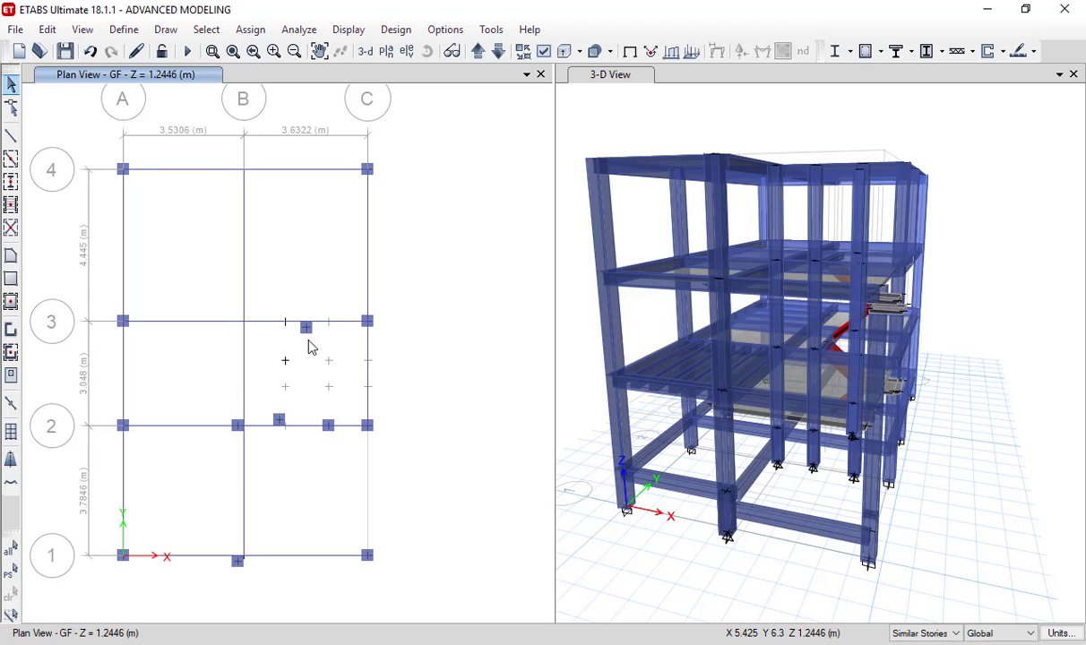
mouse_move(12, 85)
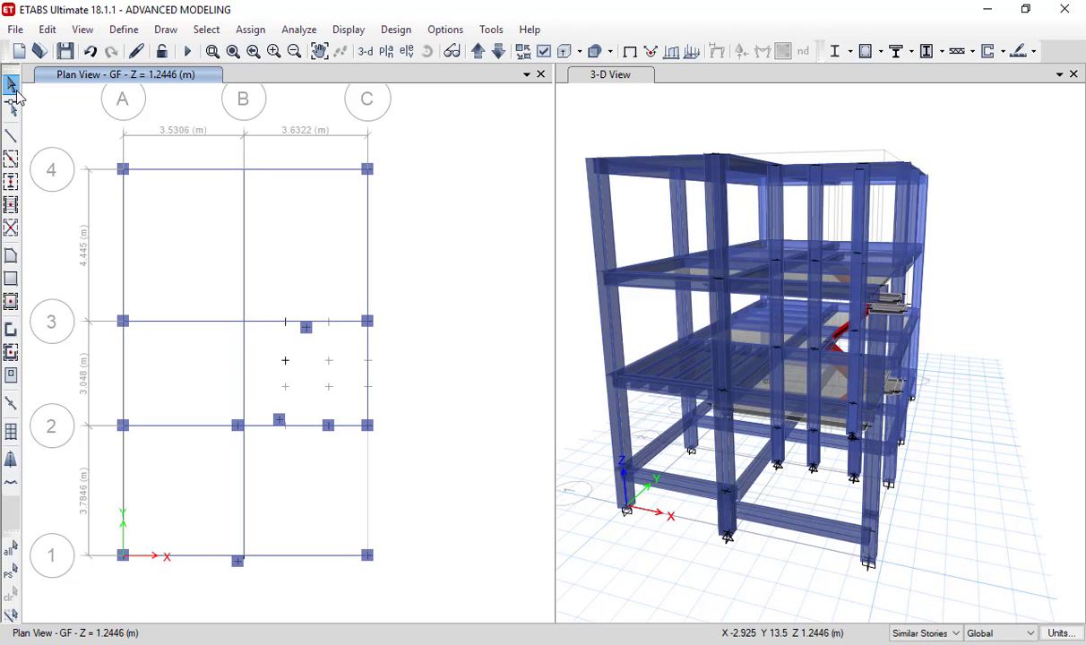
Bring up the File menu commands for the model
left_click(14, 29)
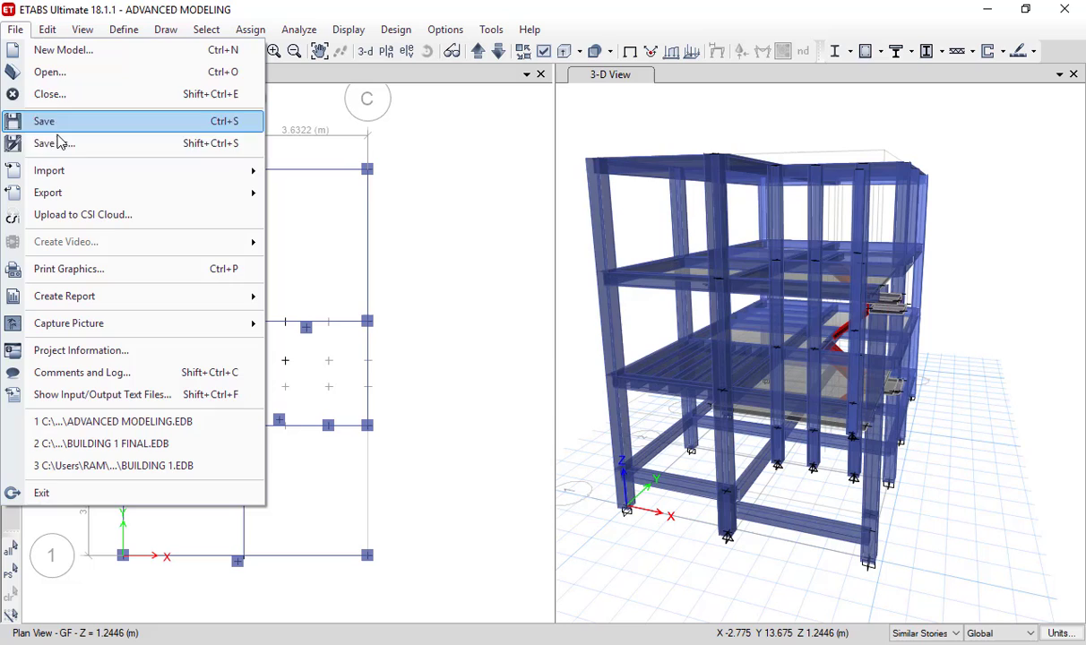
Open the BUILDING 1 model file from the Documents folder
left_click(43, 122)
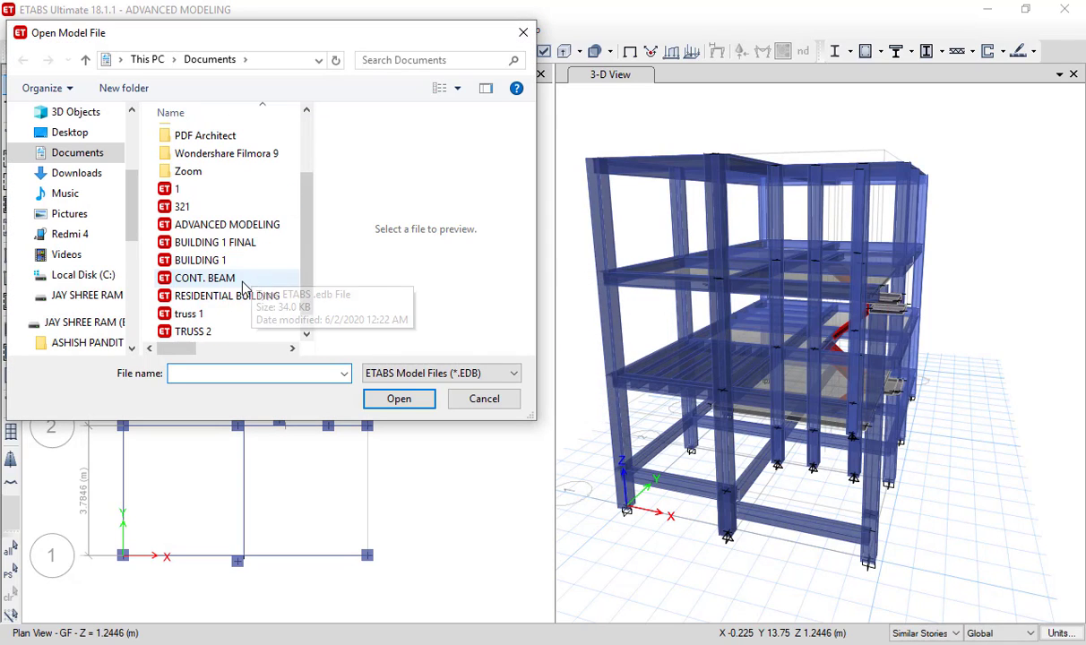
left_click(201, 260)
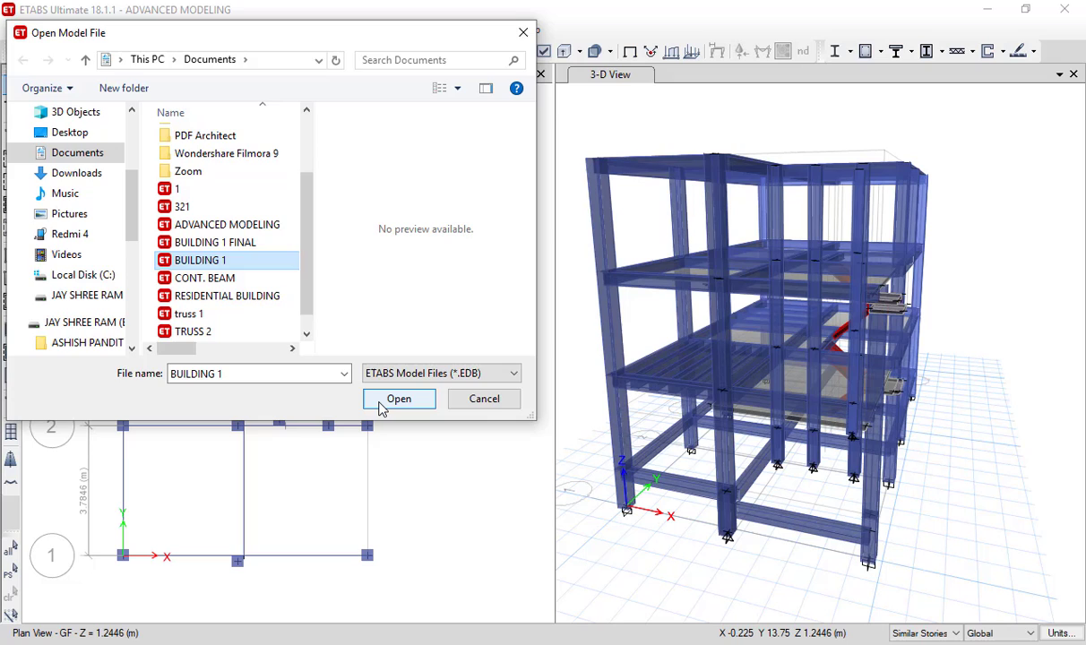
left_click(398, 398)
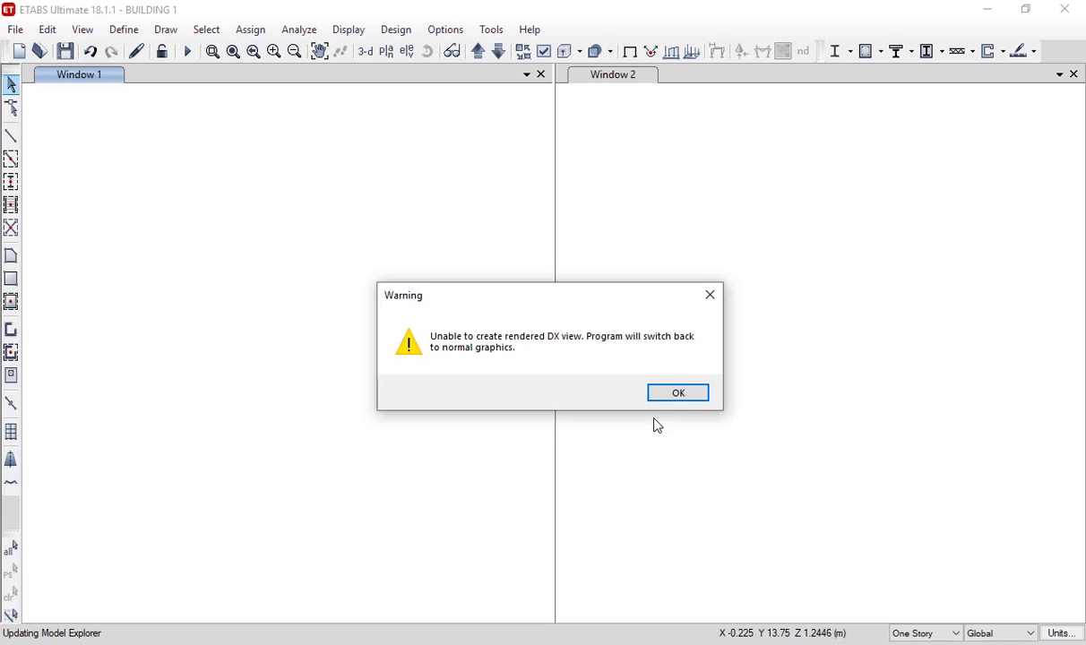
Dismiss the 'Unable to create rendered DX view' warning with OK
left_click(677, 393)
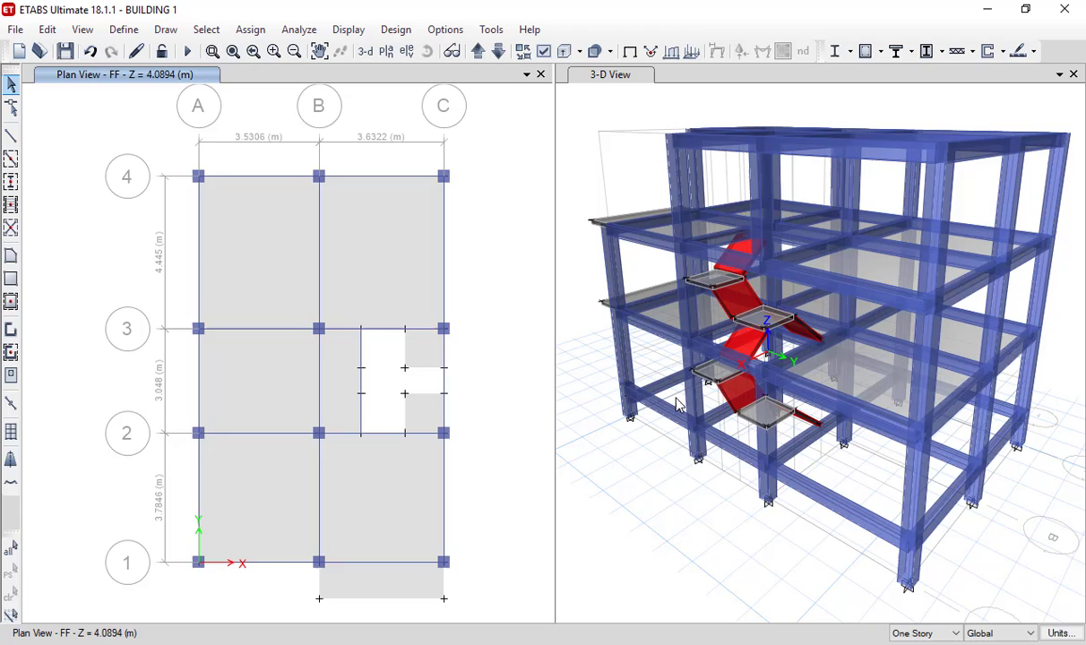
mouse_move(634, 352)
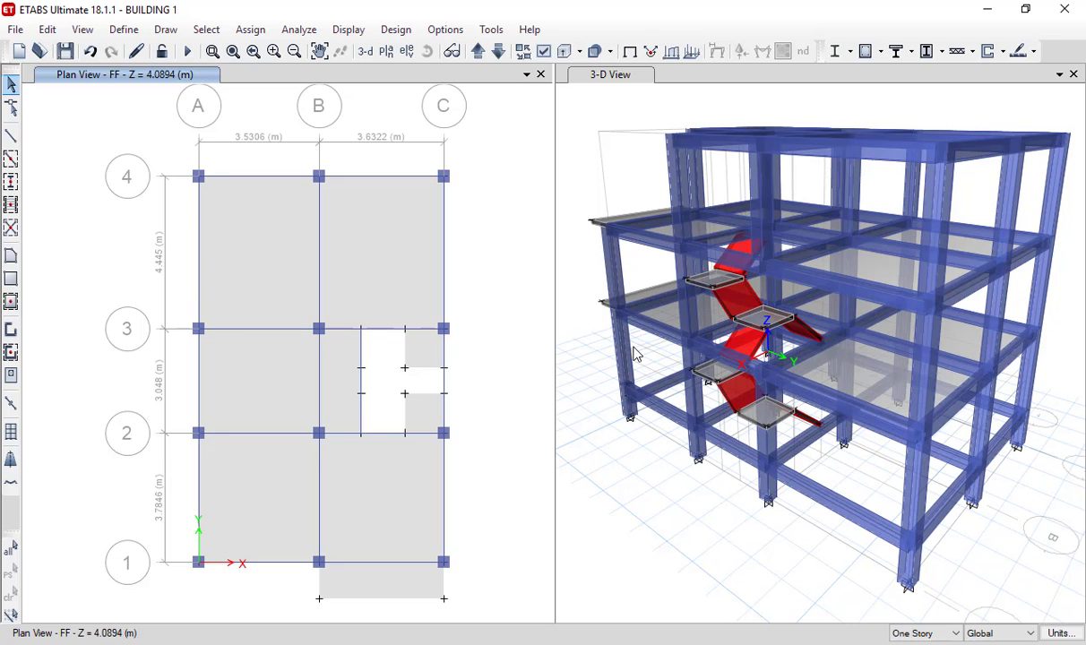